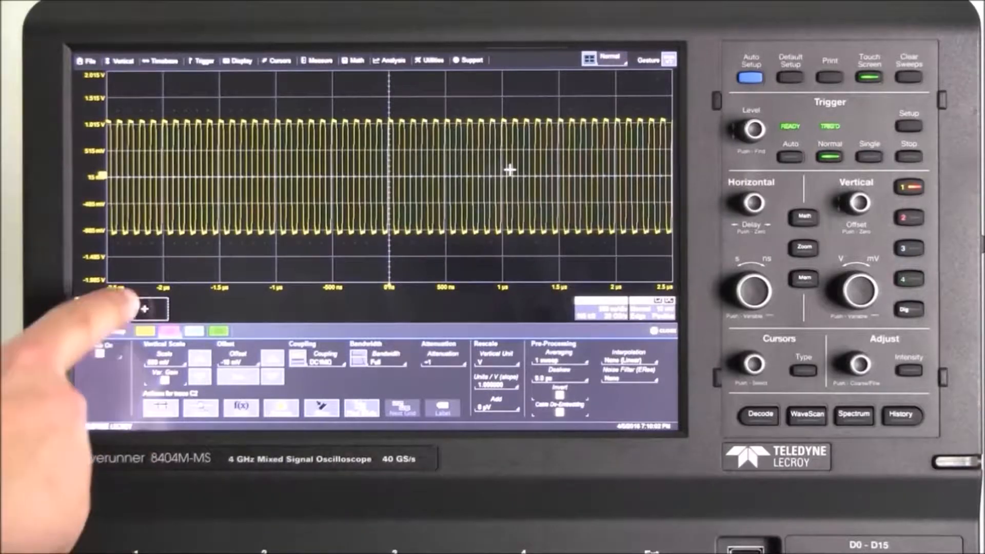
Step: Add a second trace to the display for the magnified C1 zoom
{"action": "left_click", "coordinate": [151, 308]}
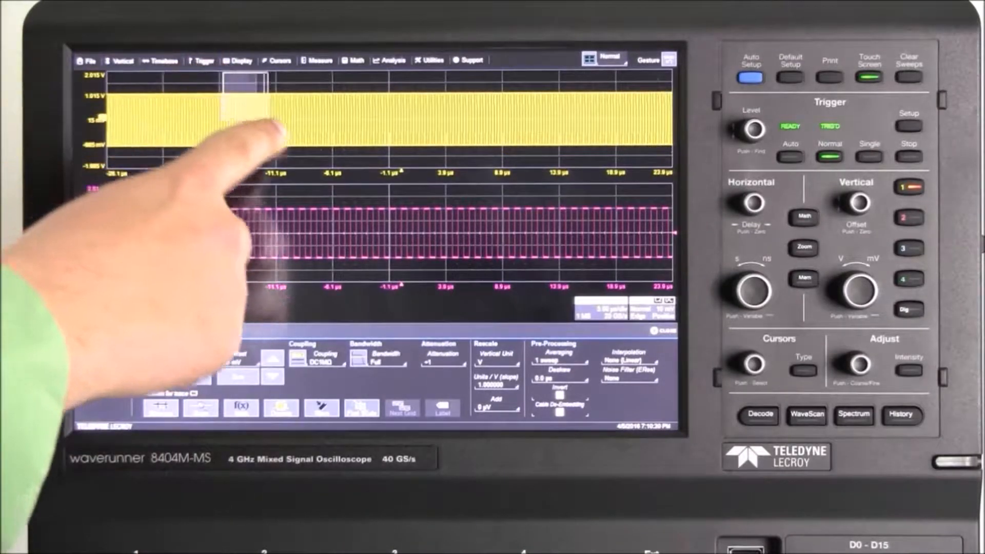
Step: Show the zoom settings for the boxed portion of the C1 trace
{"action": "left_click", "coordinate": [803, 249]}
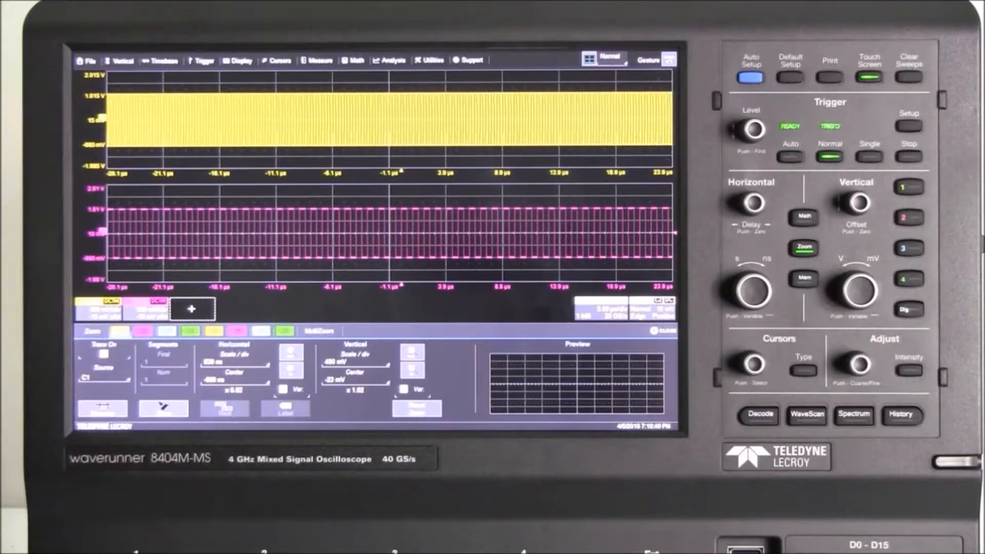
{"action": "left_click", "coordinate": [112, 308]}
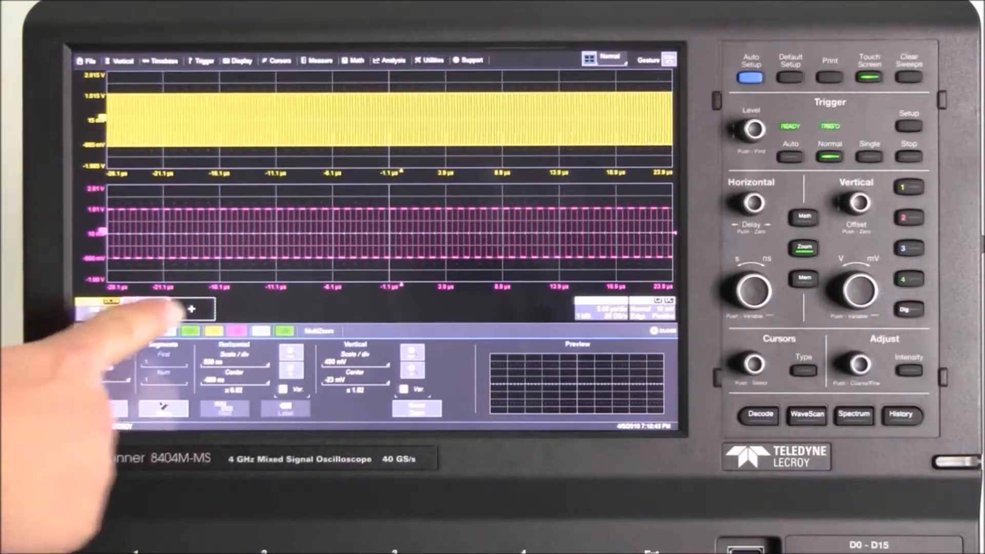
{"action": "left_click", "coordinate": [191, 308]}
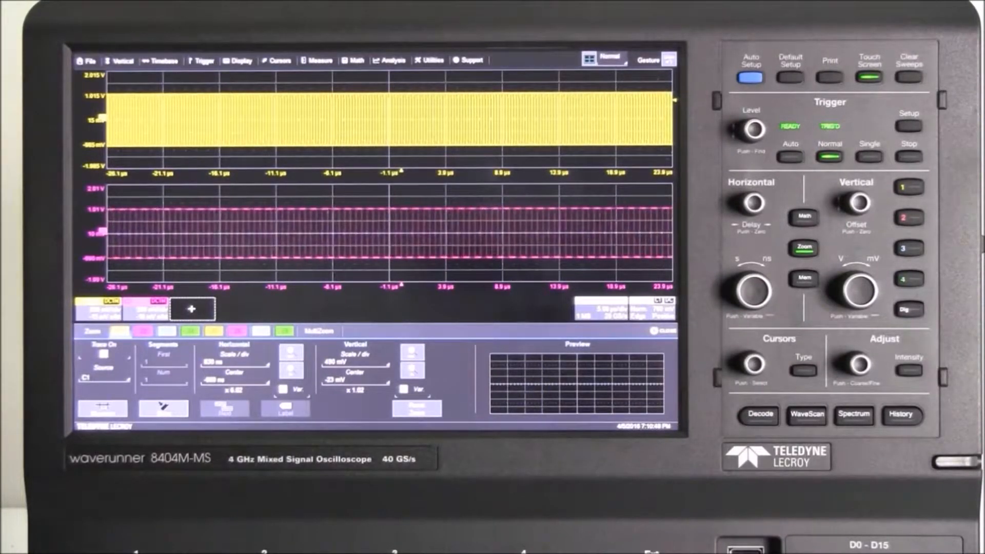
Step: Add a Math FFT trace of C1 and enable the measurement cursors
{"action": "left_click", "coordinate": [191, 309]}
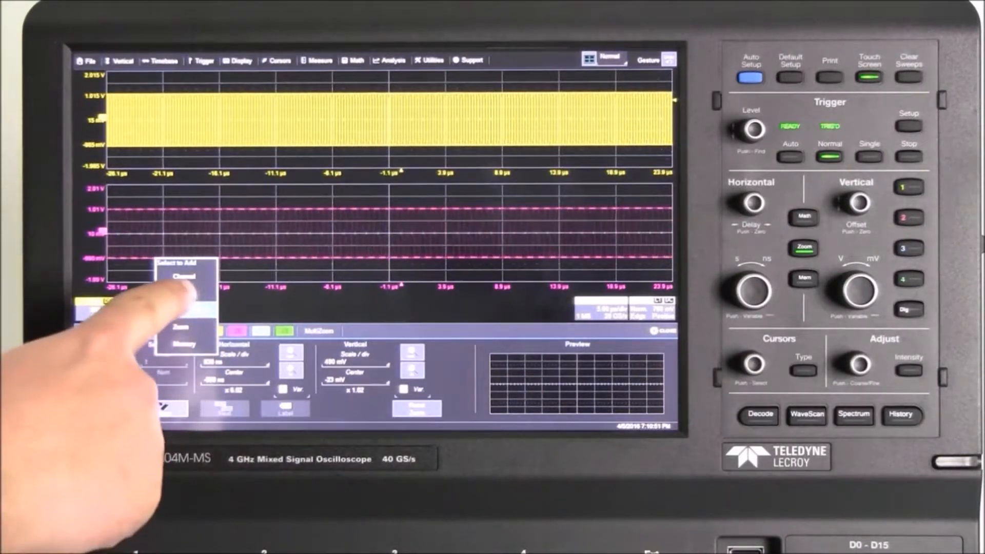
{"action": "left_click", "coordinate": [182, 277]}
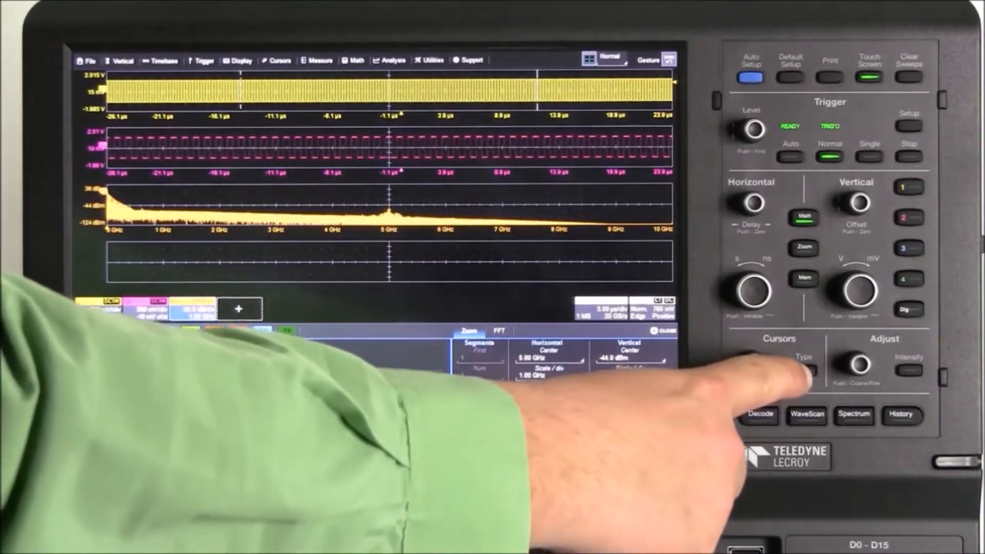
{"action": "left_click", "coordinate": [804, 365]}
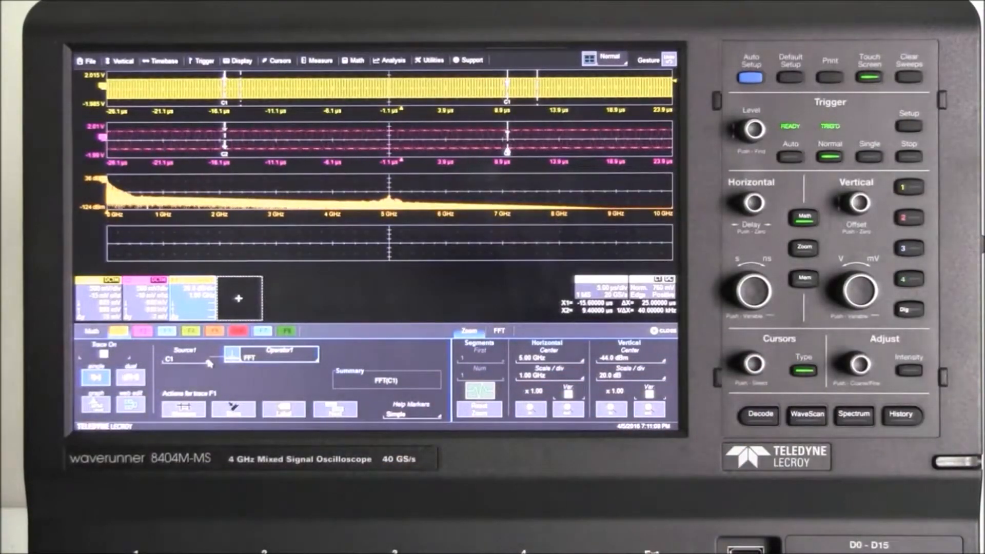